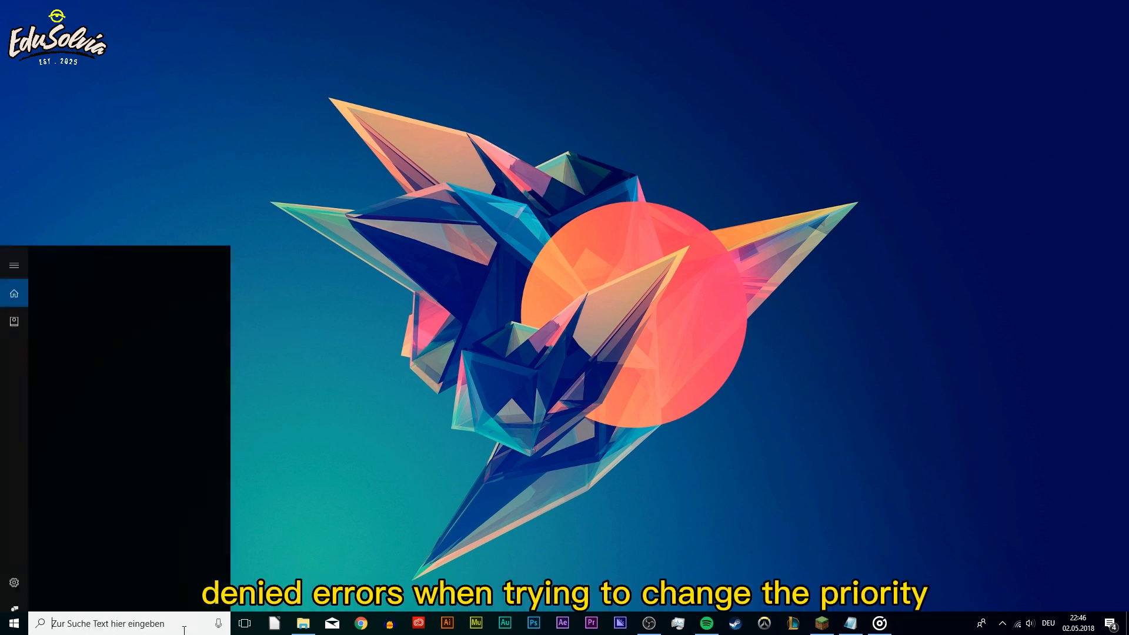
Launch the Registry Editor via regedit from the Run dialog
{"action": "type", "text": "run"}
{"action": "type", "text": "regedit"}
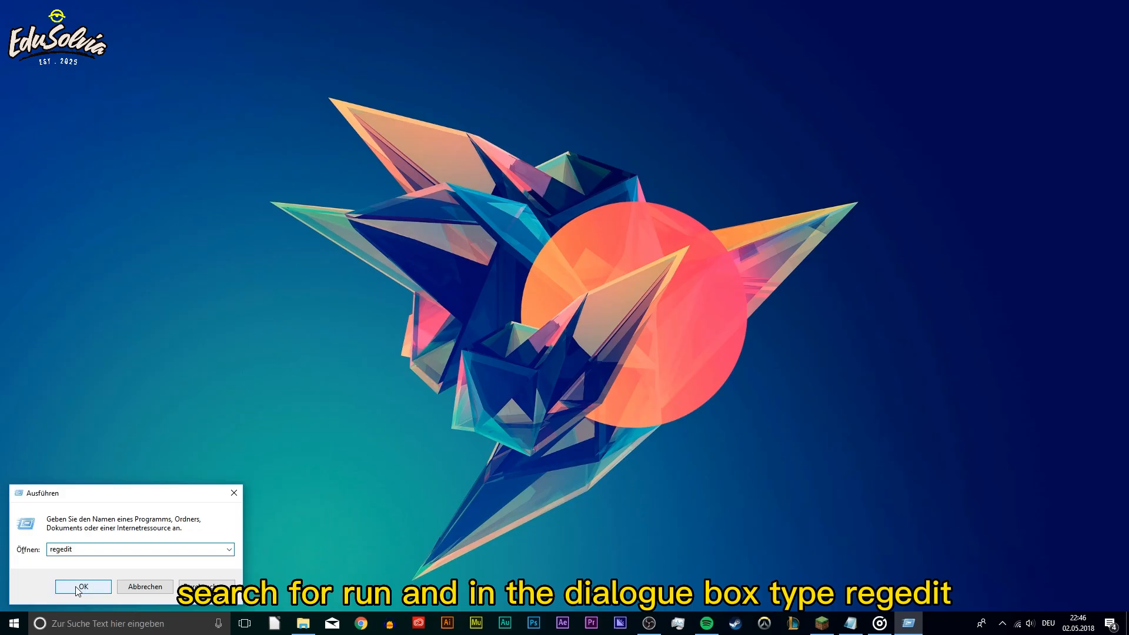
{"action": "left_click", "coordinate": [82, 586]}
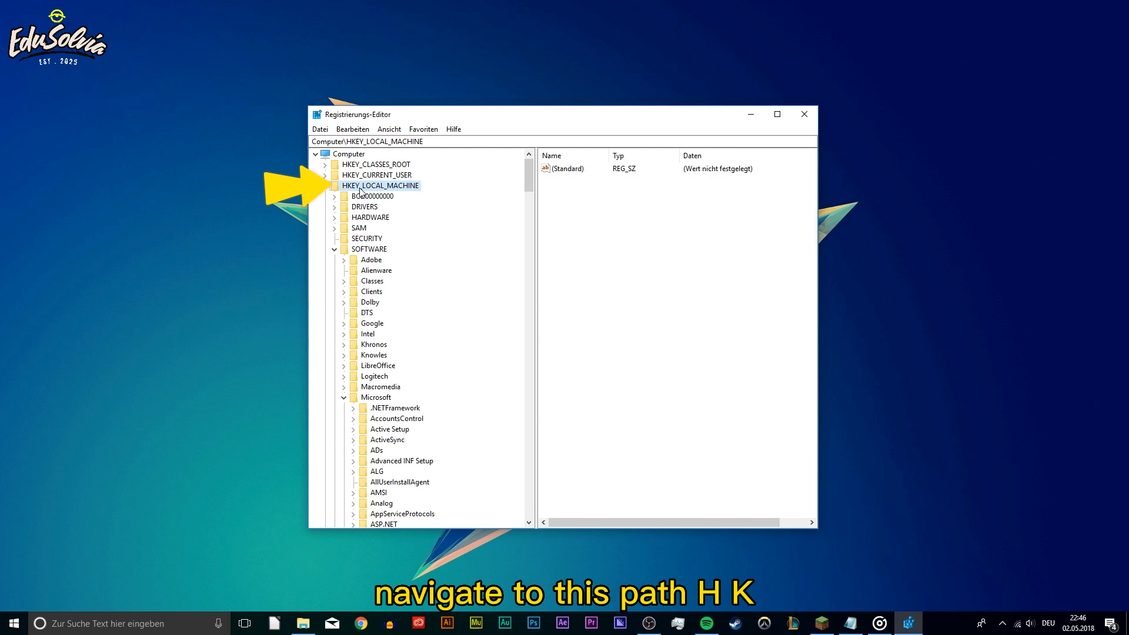
Navigate HKEY_LOCAL_MACHINE toward SOFTWARE\Microsoft\Windows NT\CurrentVersion
{"action": "left_click", "coordinate": [368, 248]}
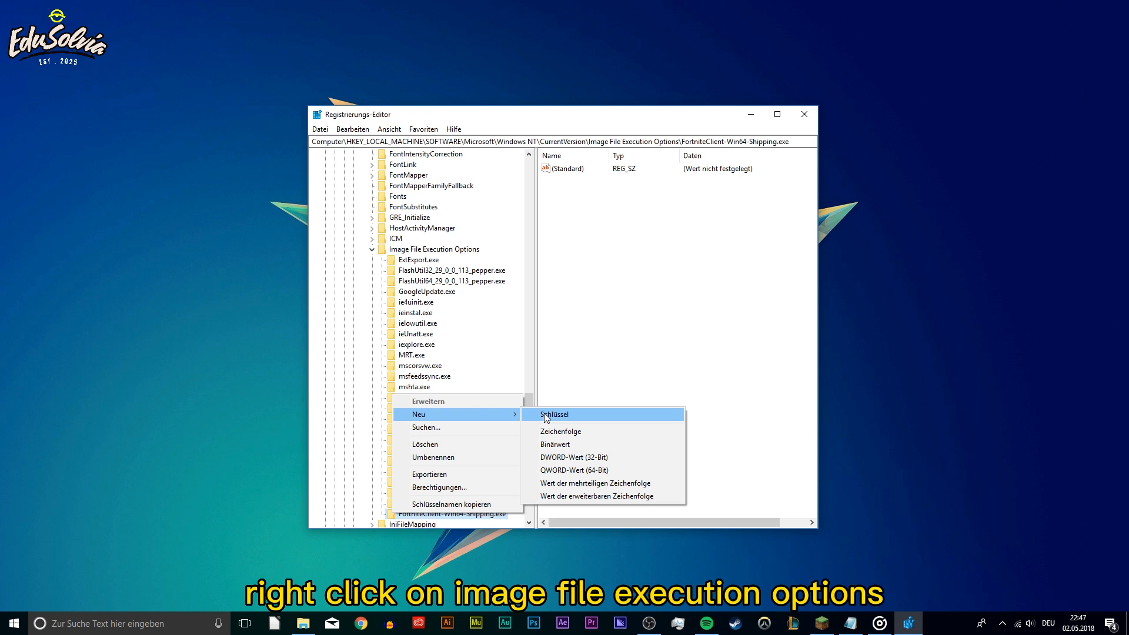
Create FortniteClient-Win64-Shipping.exe key with a PerfOptions subkey under Image File Execution Options
{"action": "left_click", "coordinate": [554, 414]}
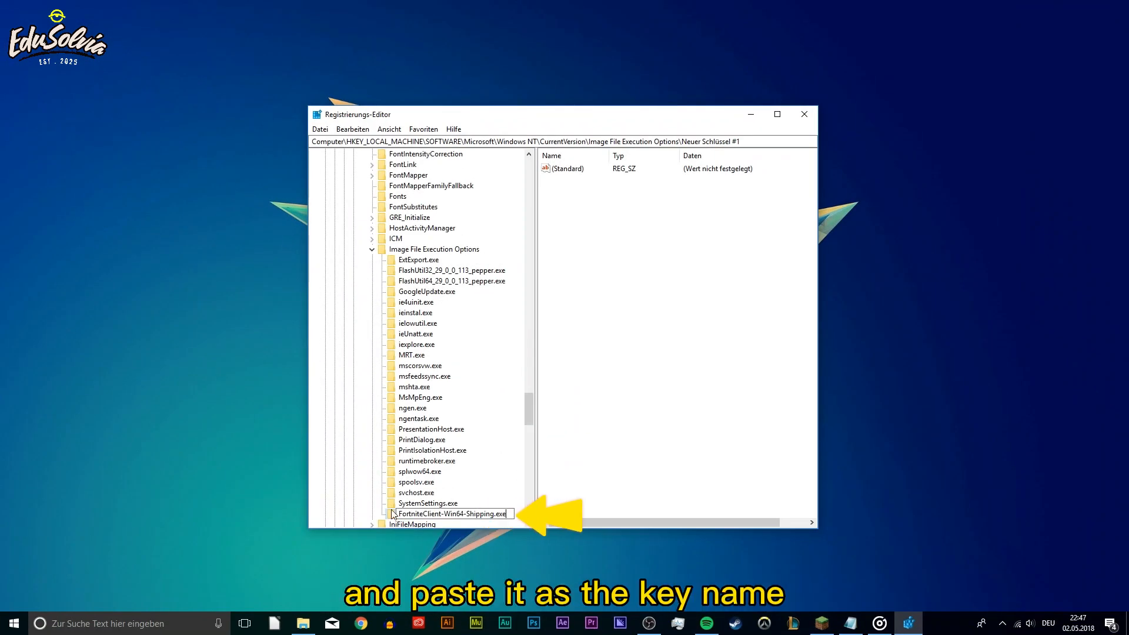
{"action": "right_click", "coordinate": [452, 514]}
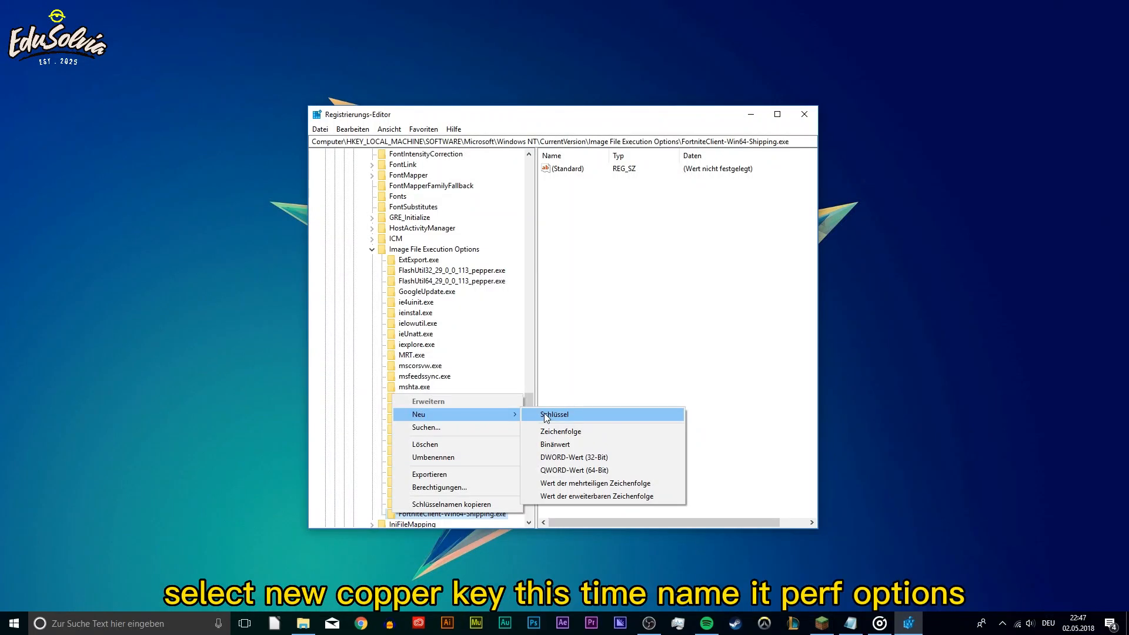
{"action": "left_click", "coordinate": [554, 414]}
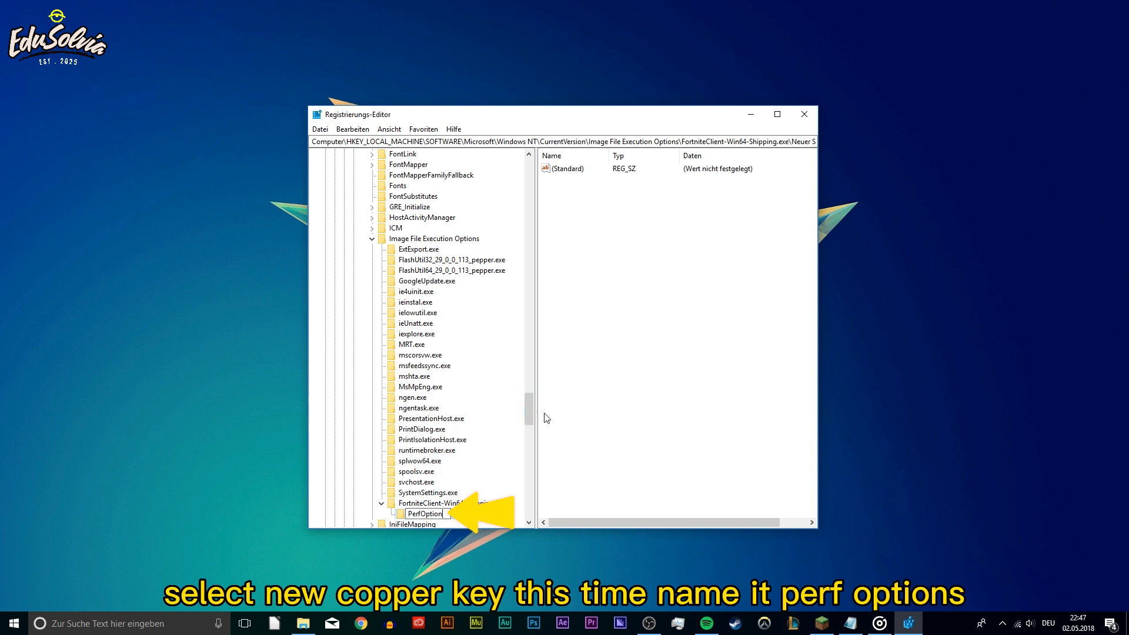
{"action": "right_click", "coordinate": [424, 514]}
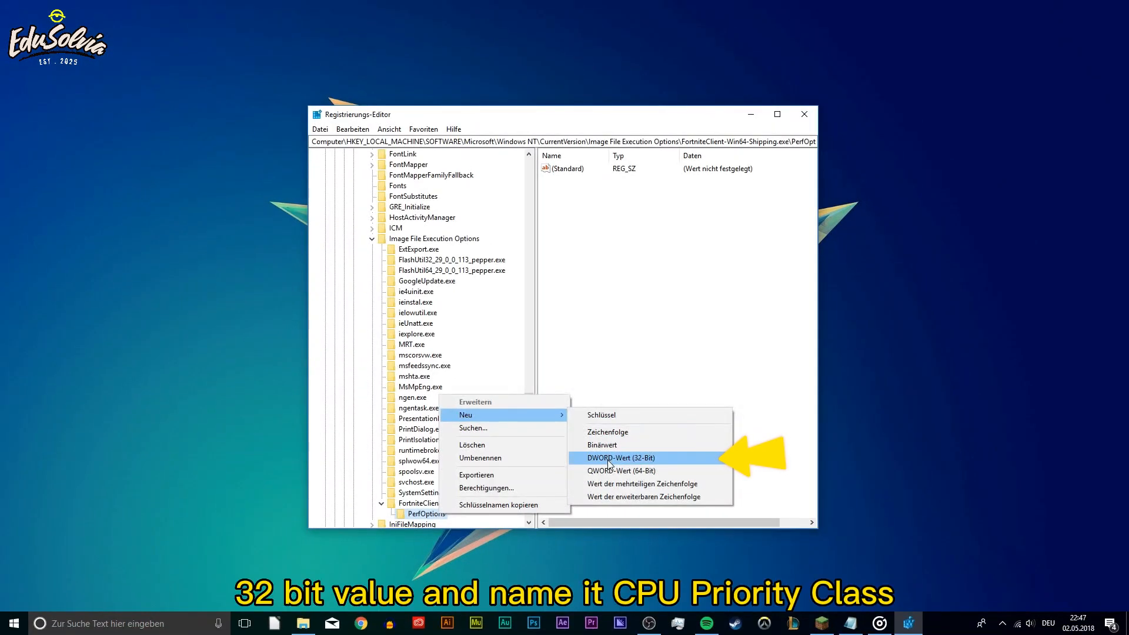
Add DWORD CpuPriorityClass to PerfOptions and set its value to 3
{"action": "left_click", "coordinate": [619, 457]}
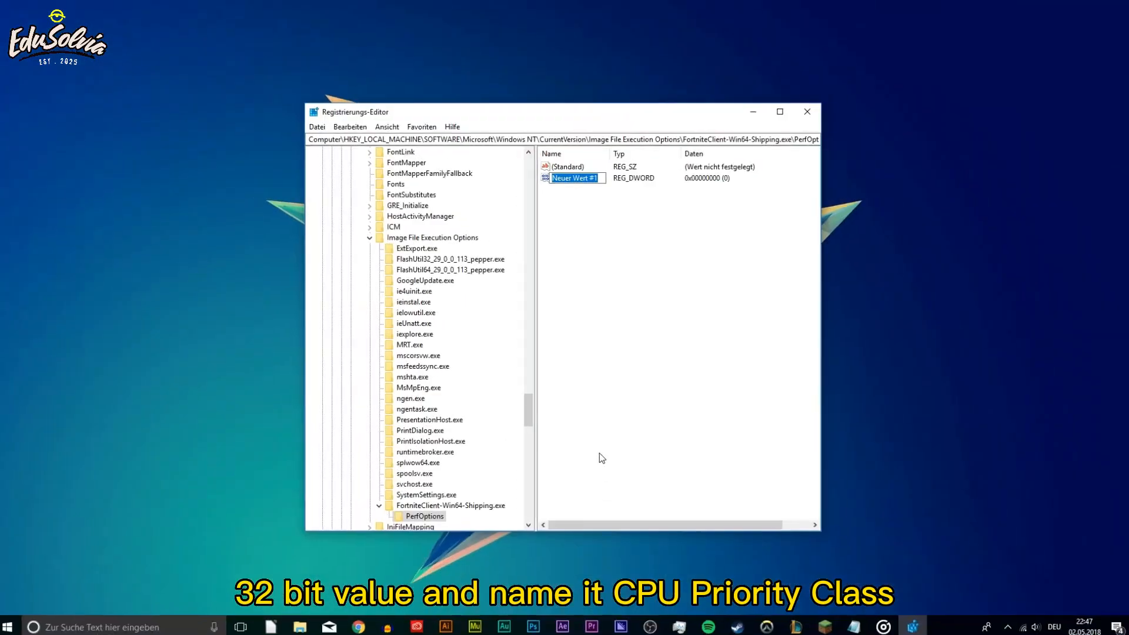
{"action": "type", "text": "CpuPriorityClass"}
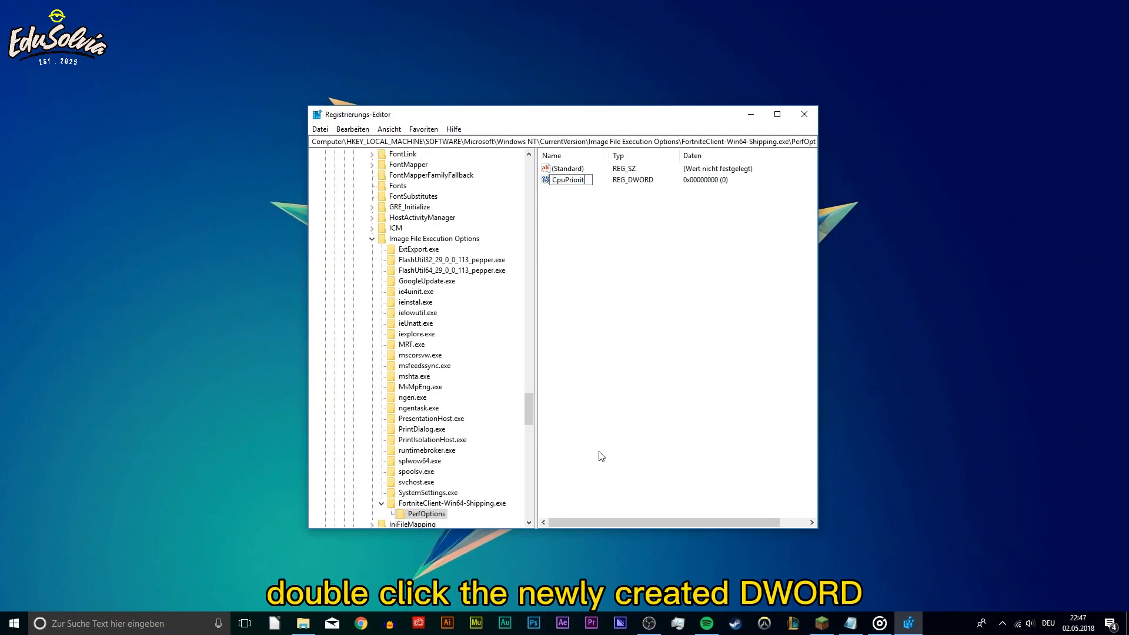
{"action": "double_click", "coordinate": [567, 179]}
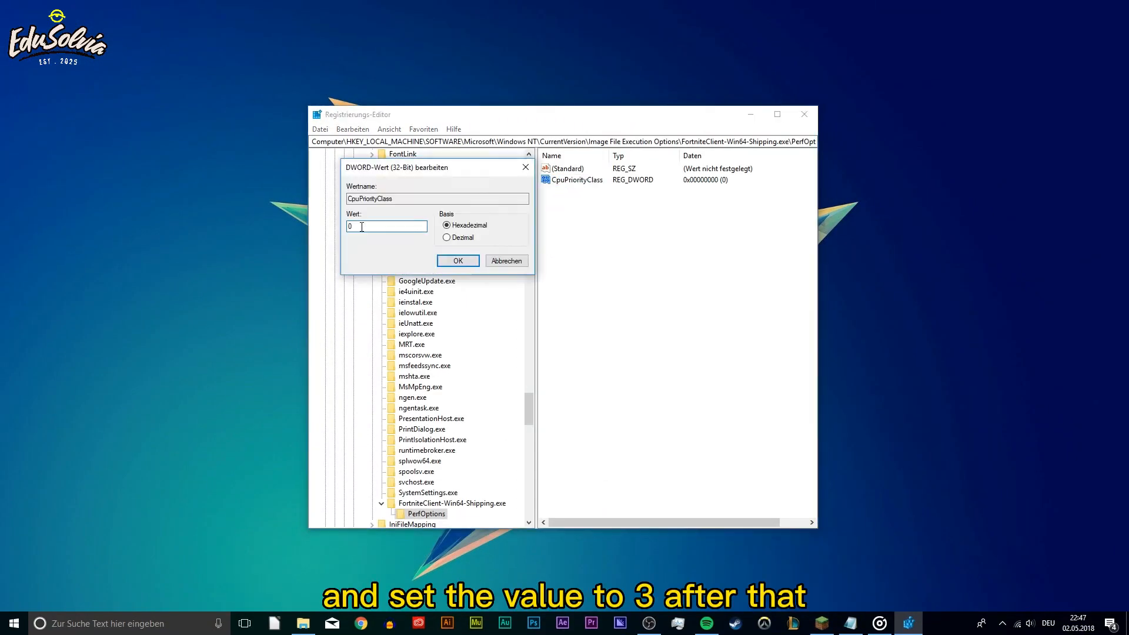
{"action": "type", "text": "3"}
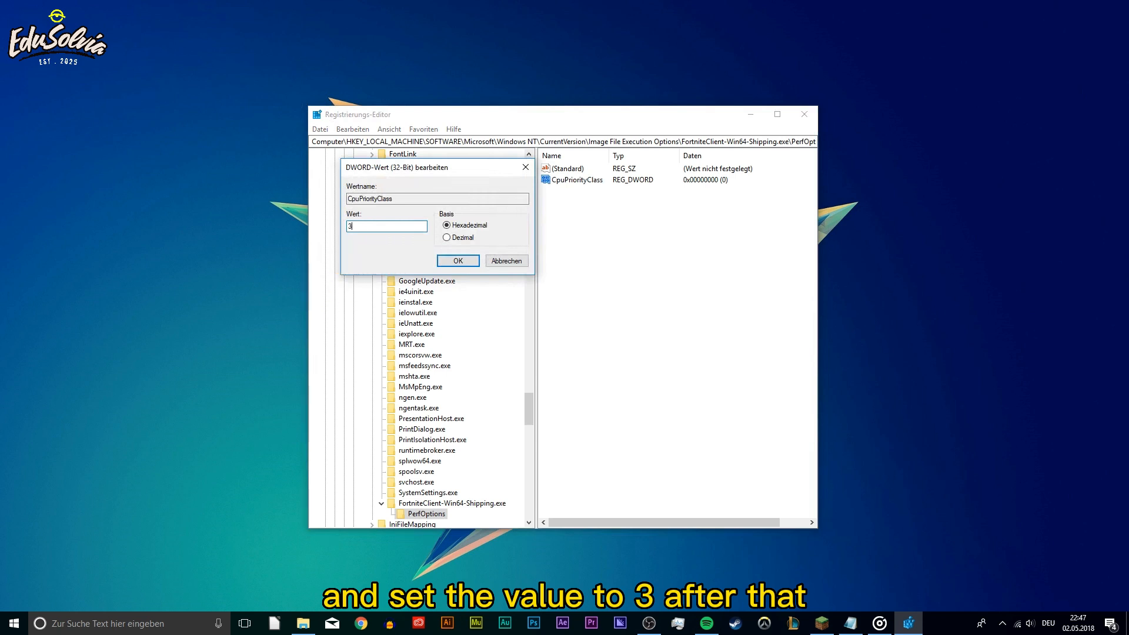